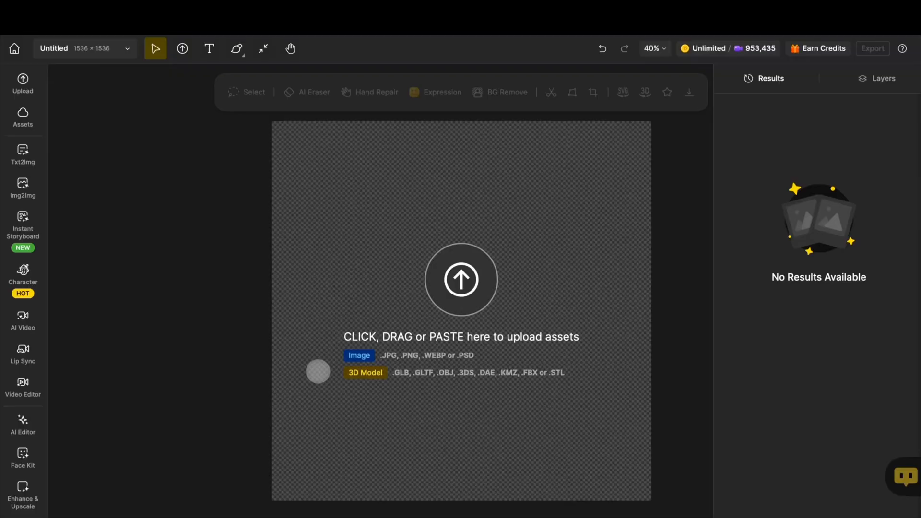
# Open AI Video in Image to Video Reference mode.
pyautogui.scroll(3)
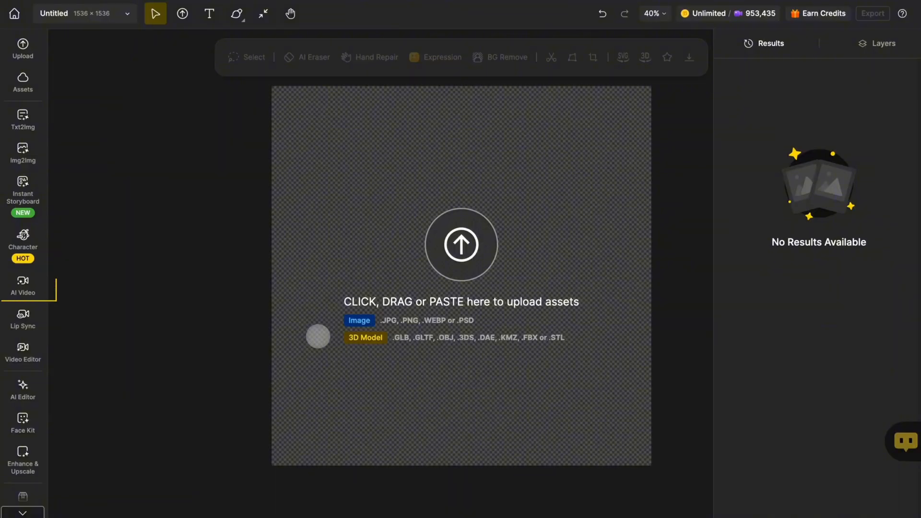
pyautogui.click(23, 287)
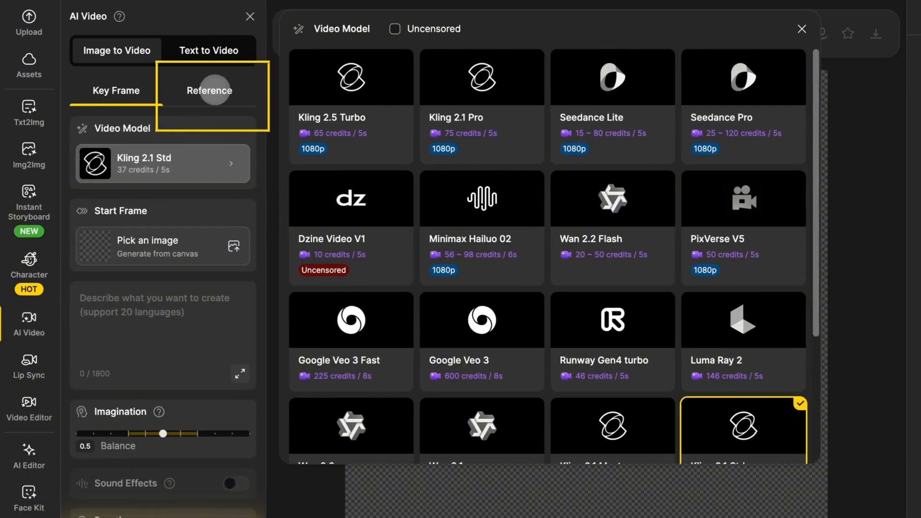
pyautogui.click(209, 91)
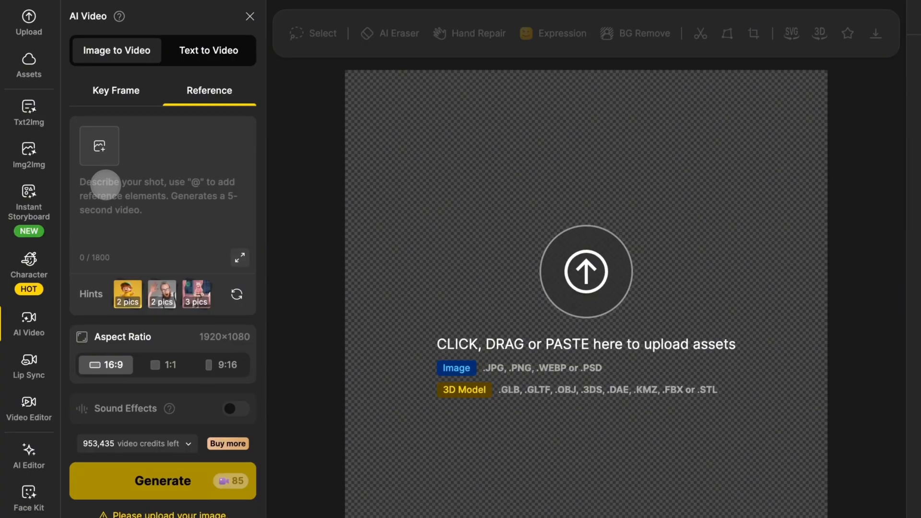
# Load the '2 pics' example, generate the boy-with-gift Christmas video, and close the preview.
pyautogui.click(127, 294)
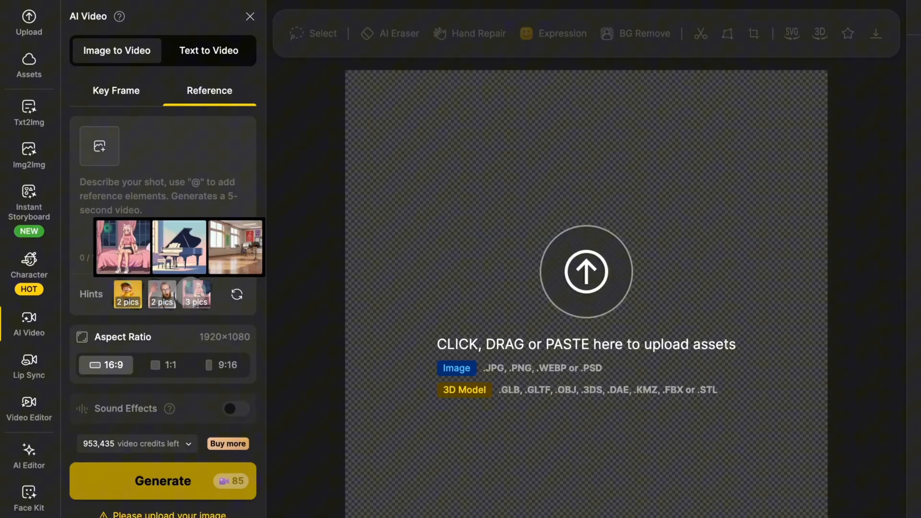
pyautogui.click(127, 295)
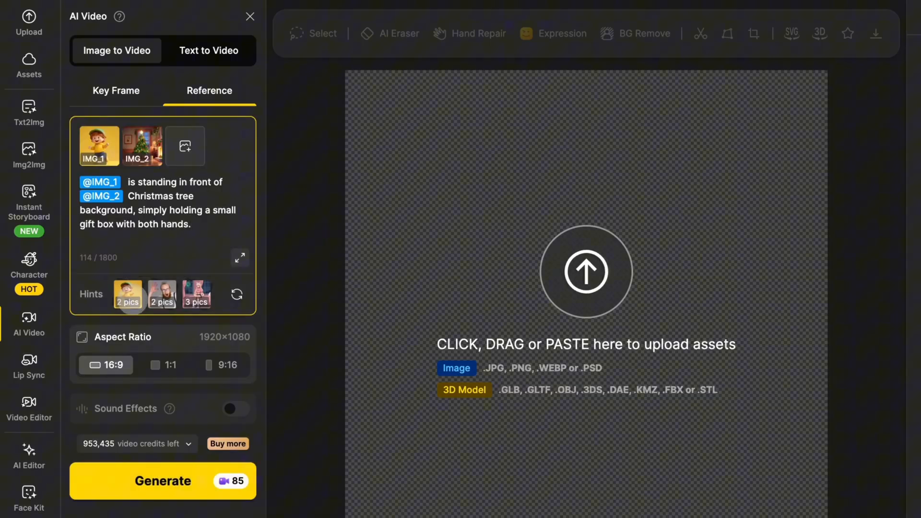
pyautogui.click(163, 480)
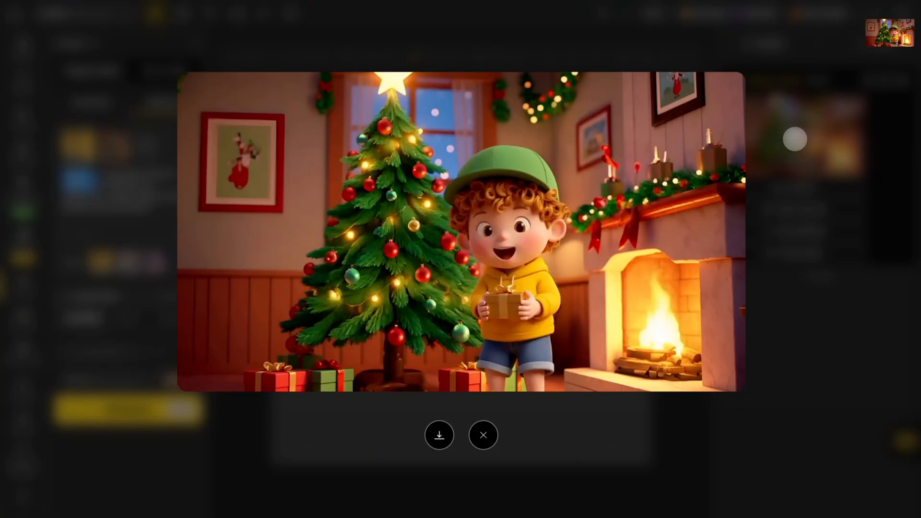
pyautogui.click(483, 435)
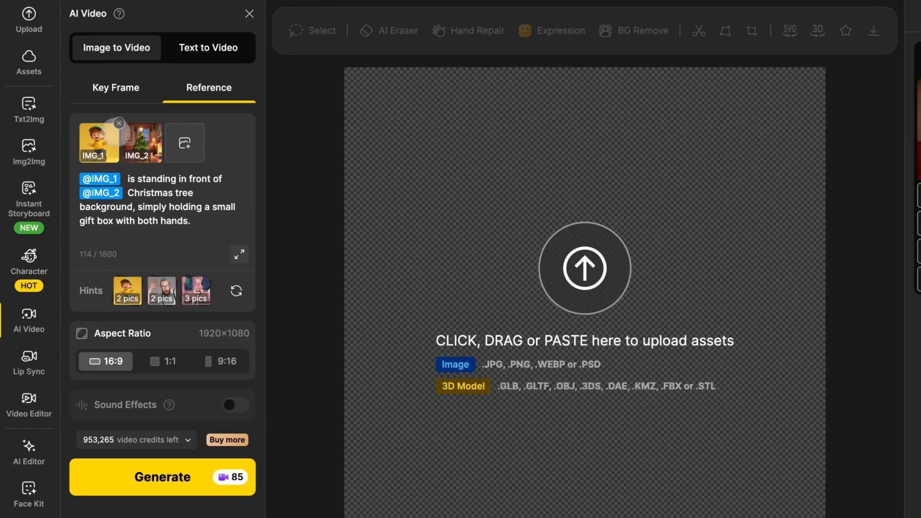
# Remove the example reference images and delete the example prompt text.
pyautogui.click(118, 123)
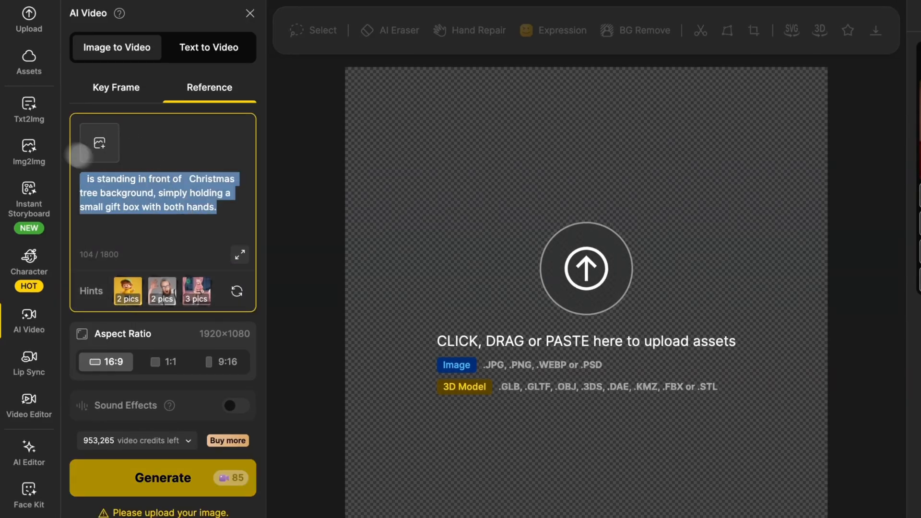
pyautogui.press('Delete')
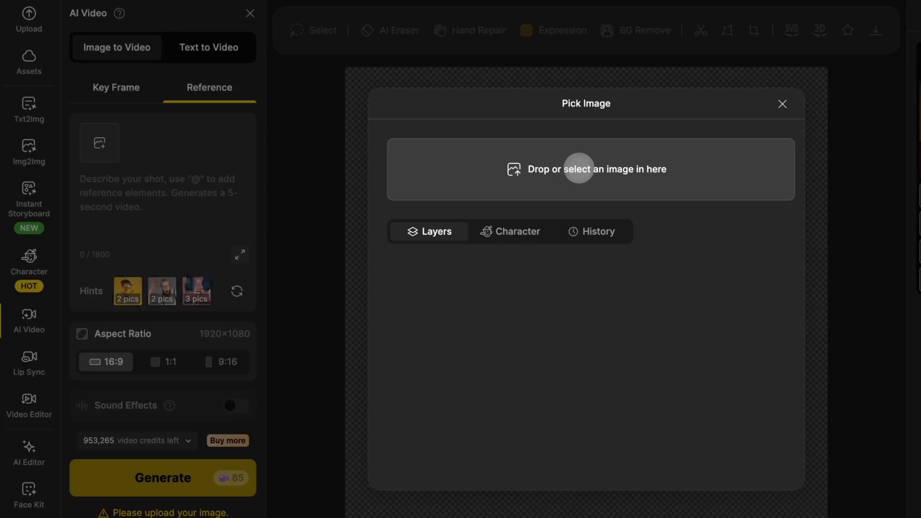
# Upload cat.png, cap.png and cake.jpg from Downloads as references.
pyautogui.click(586, 169)
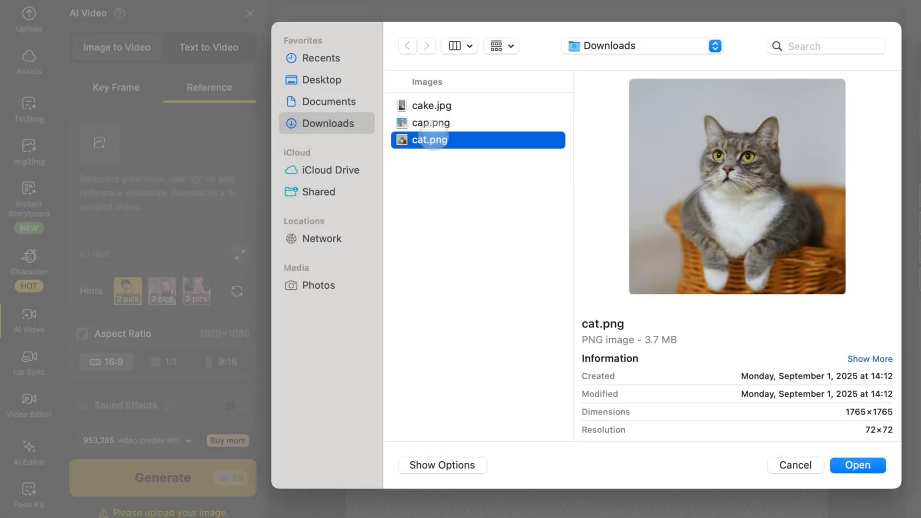
pyautogui.click(857, 466)
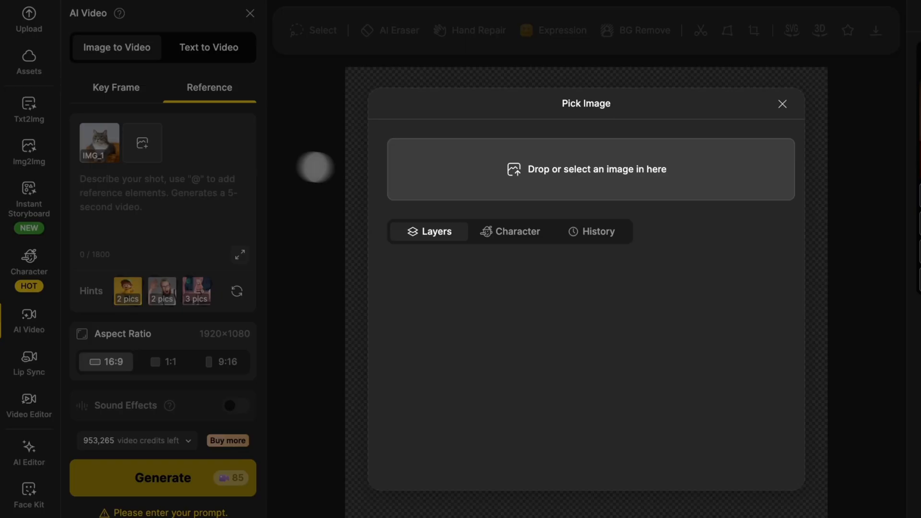
pyautogui.click(591, 169)
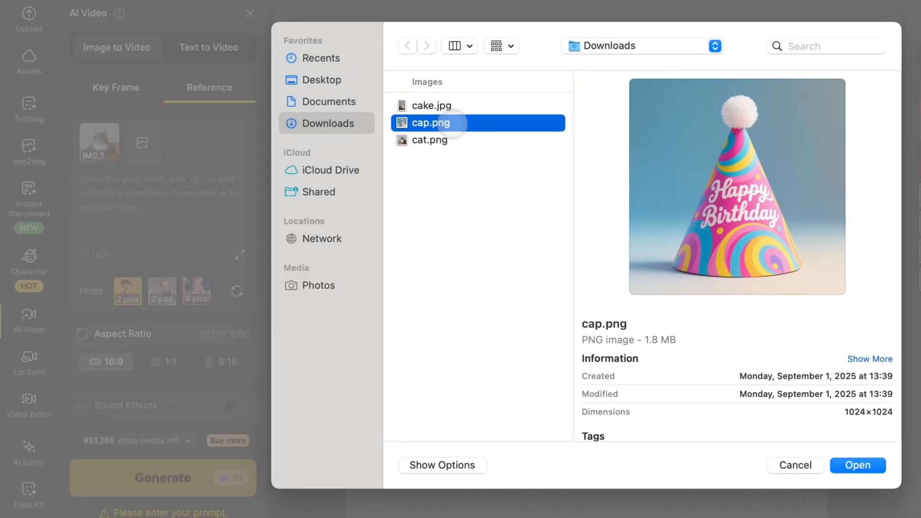
pyautogui.click(857, 466)
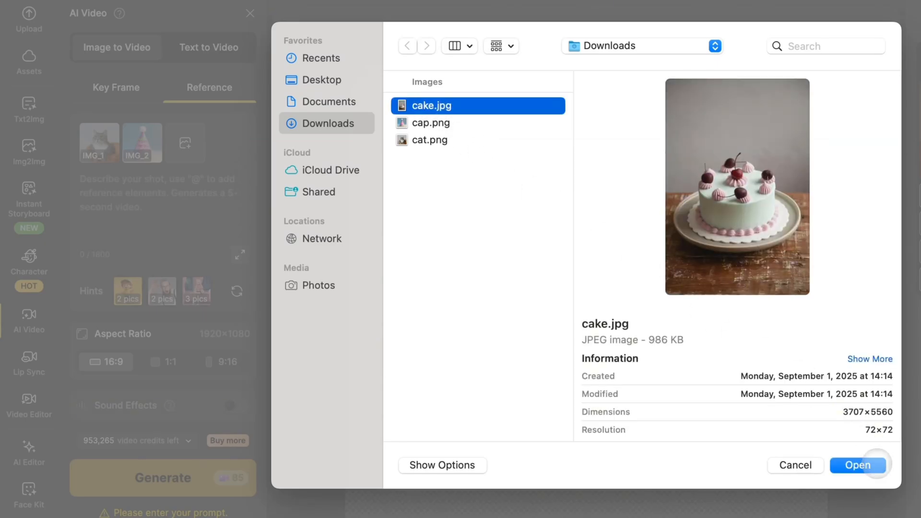
pyautogui.click(857, 466)
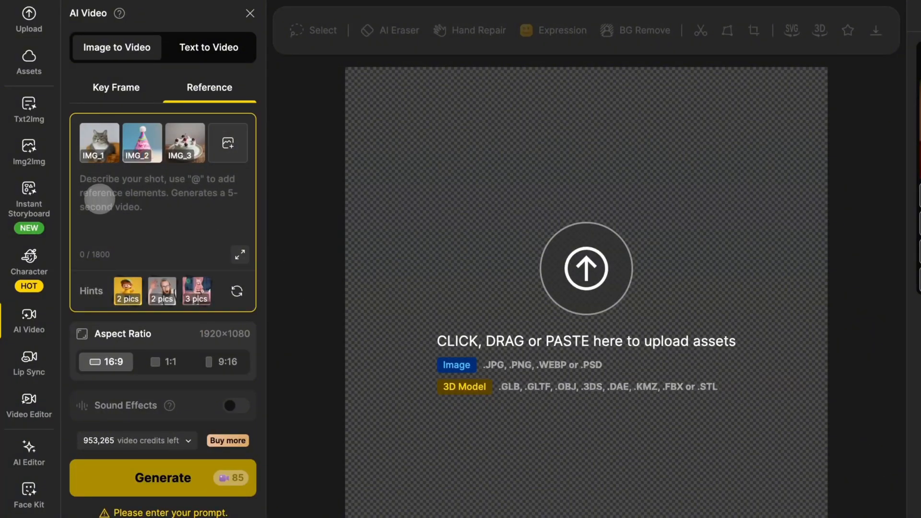
pyautogui.write('A grey tabby cat from@')
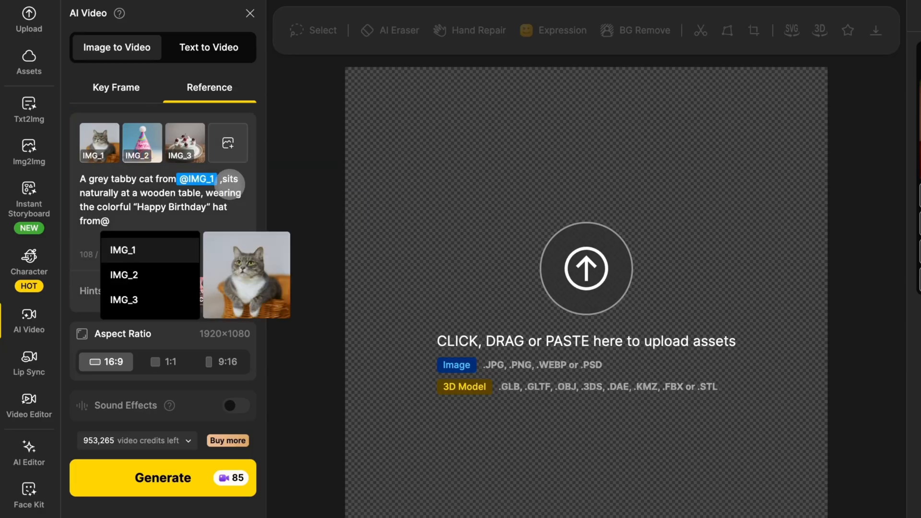
pyautogui.click(124, 275)
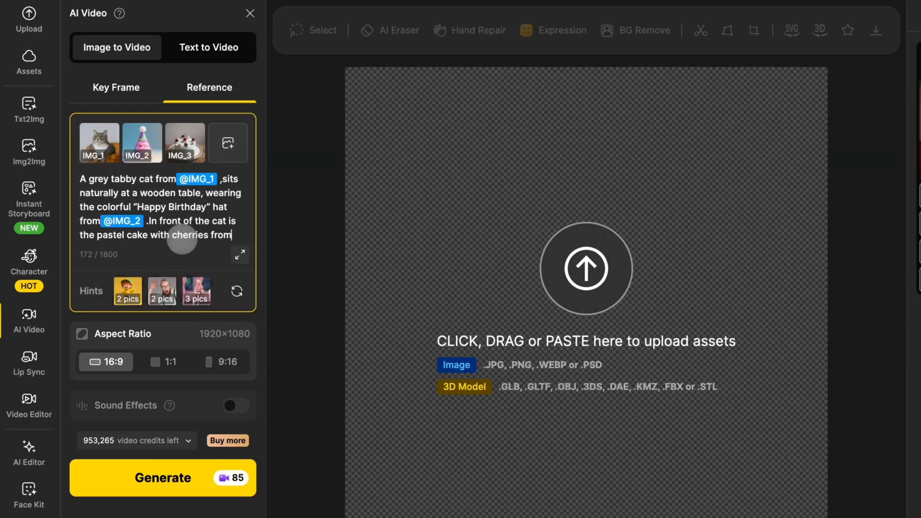
pyautogui.write('@')
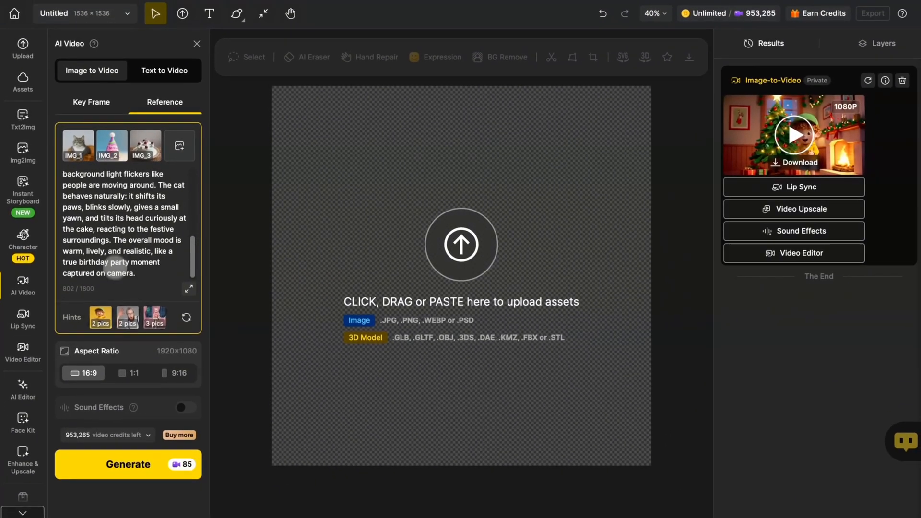
# Generate the birthday cat video, open the new result and play it.
pyautogui.click(128, 464)
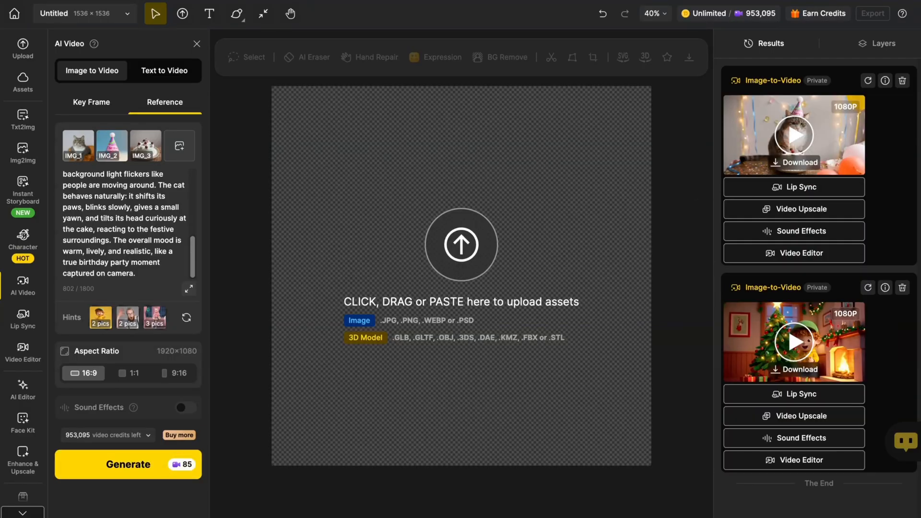
pyautogui.click(793, 134)
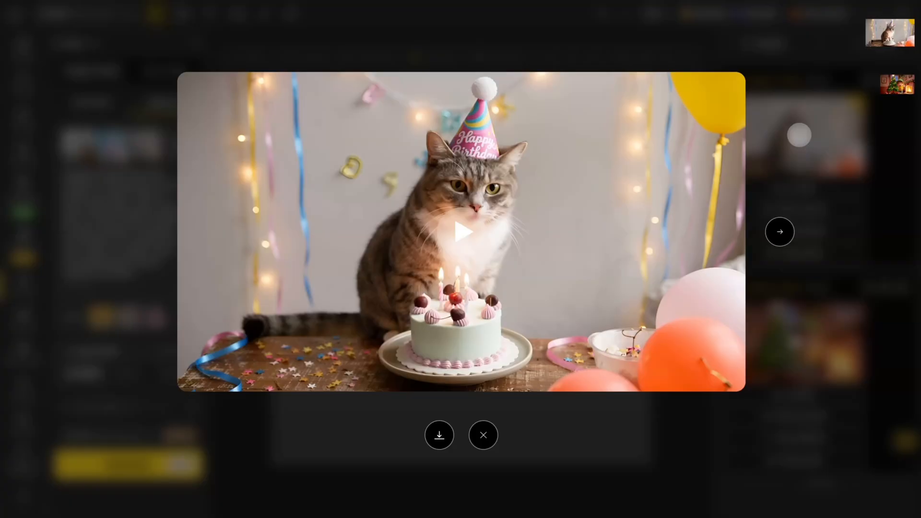
pyautogui.click(461, 231)
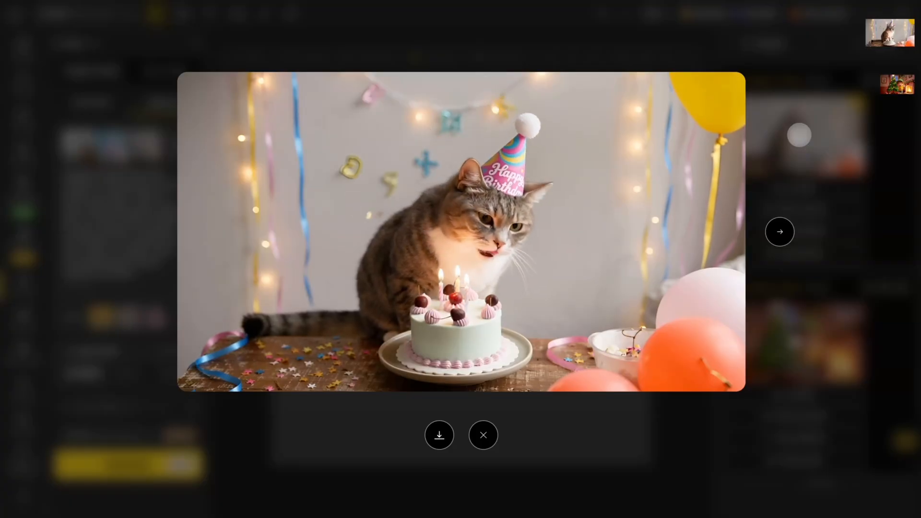